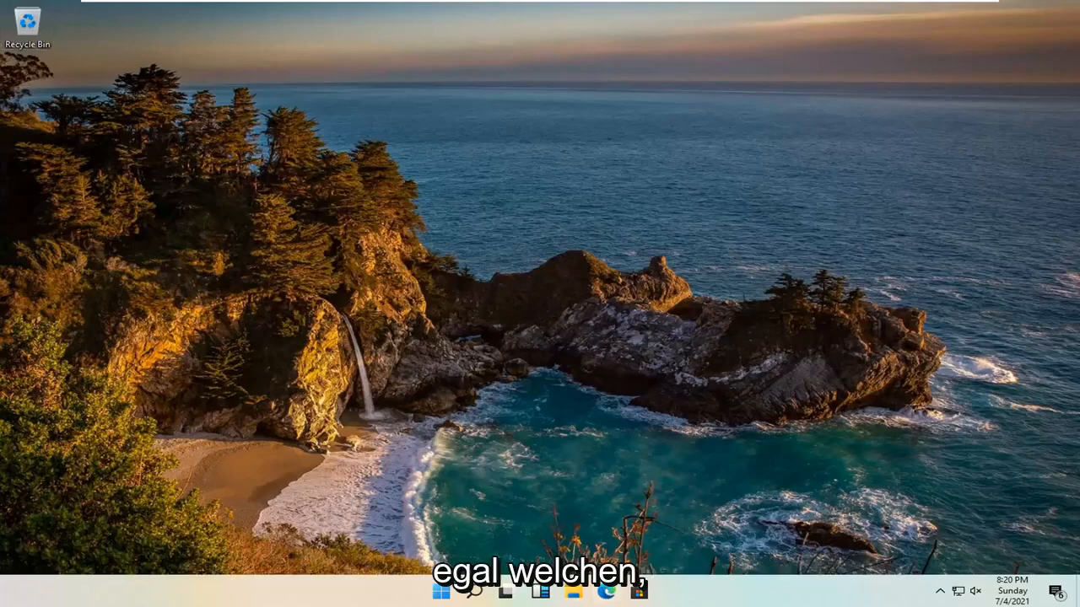
Launch Edge from the taskbar and close its welcome tab, leaving Google showing.
{"action": "left_click", "coordinate": [607, 591]}
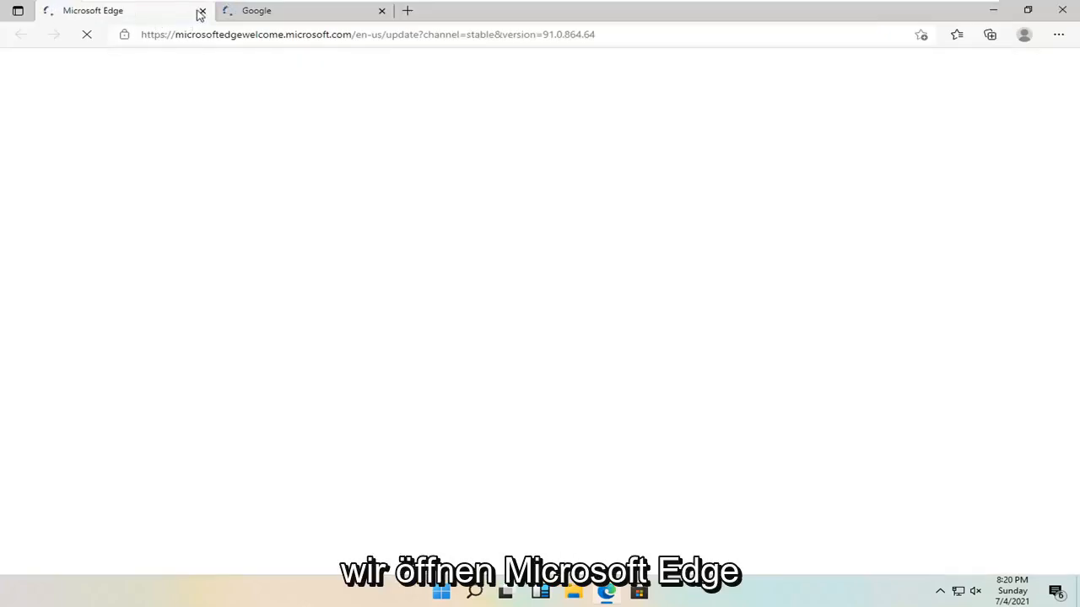
{"action": "left_click", "coordinate": [200, 10]}
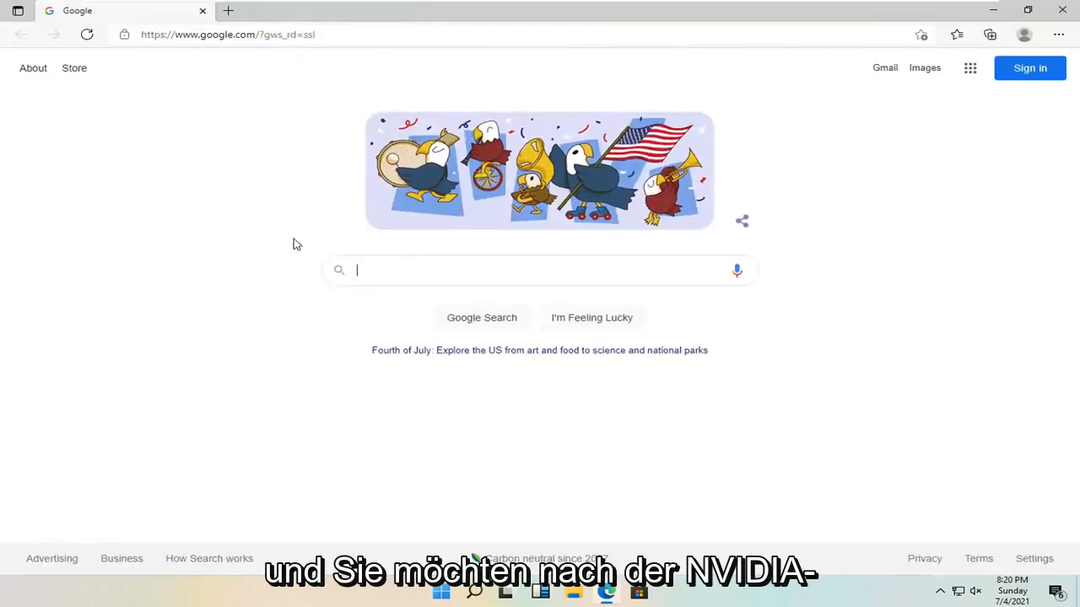
Search Google for 'nvidia graphics card drivers'.
{"action": "type", "text": "nvidia g"}
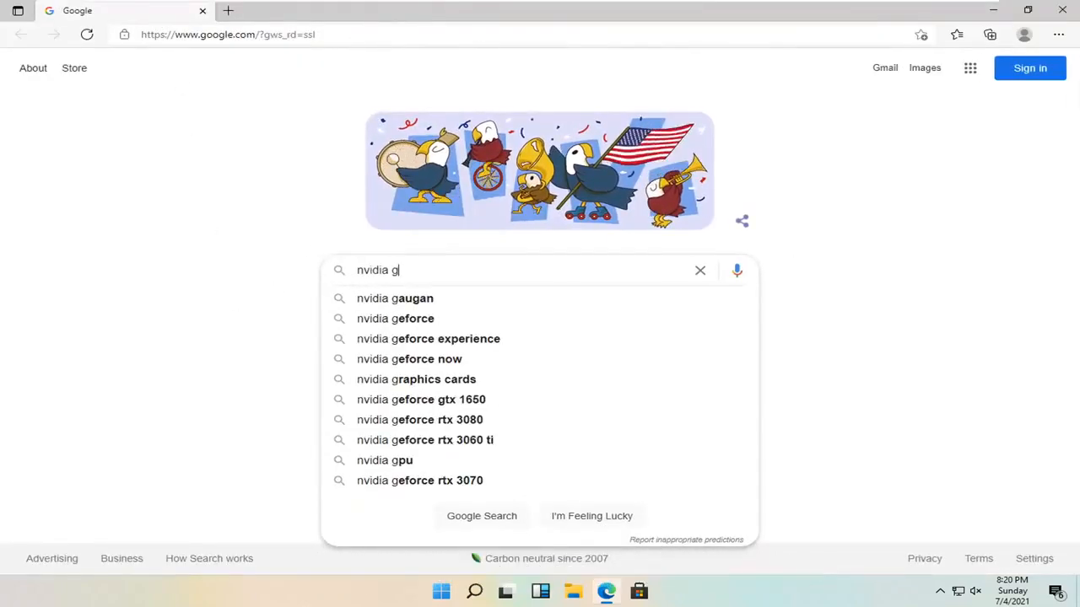
{"action": "type", "text": "raphics card drivers"}
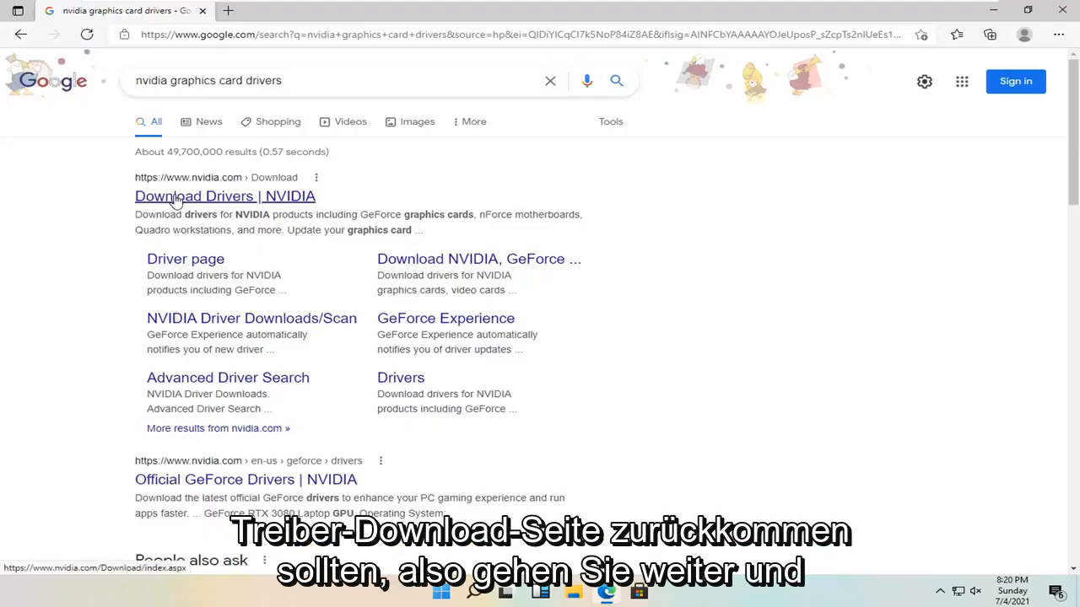
Open the 'Download Drivers | NVIDIA' result and scroll down the driver search page.
{"action": "left_click", "coordinate": [224, 195]}
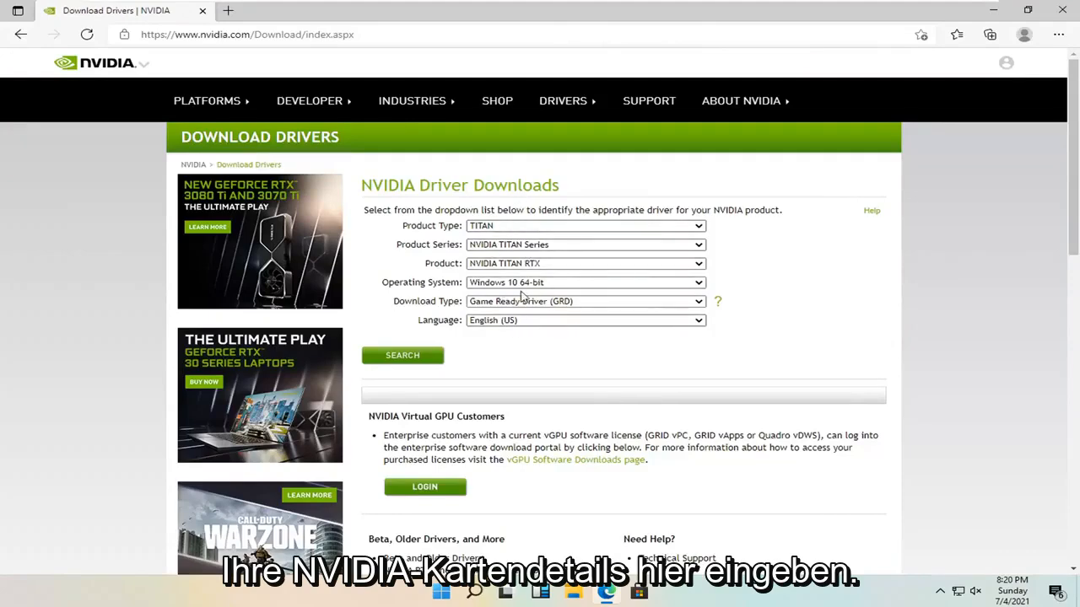
{"action": "scroll", "scroll_direction": "down", "scroll_amount": 3}
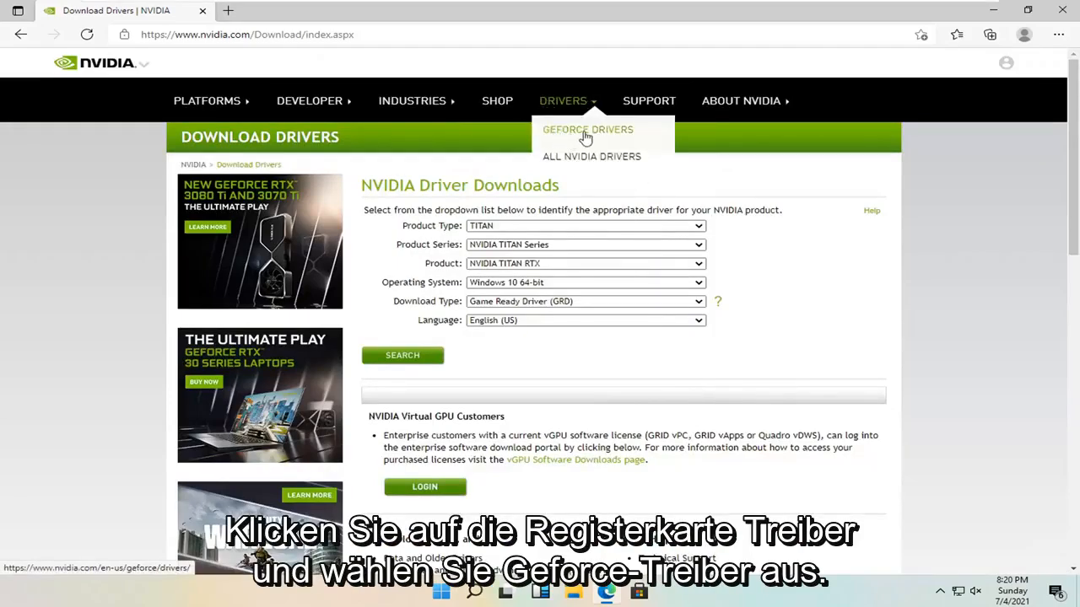
Go to GeForce Drivers and download GeForce_Experience_v3.23.0.74.exe.
{"action": "left_click", "coordinate": [587, 129]}
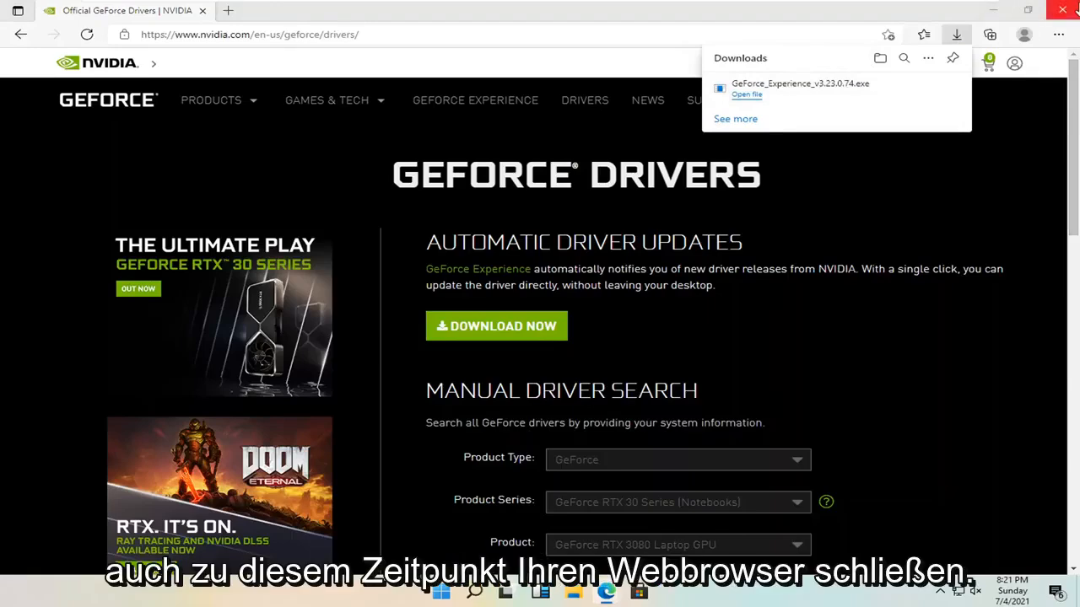
{"action": "mouse_move", "coordinate": [993, 9]}
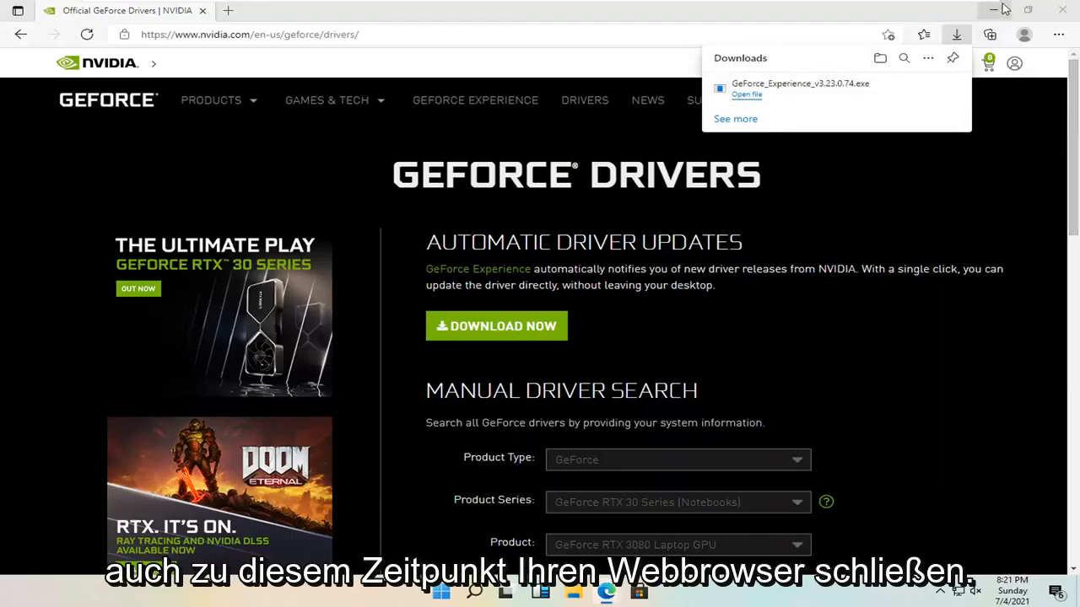
Close Edge so the GeForce Experience installer's splash screen shows on the desktop.
{"action": "left_click", "coordinate": [745, 93]}
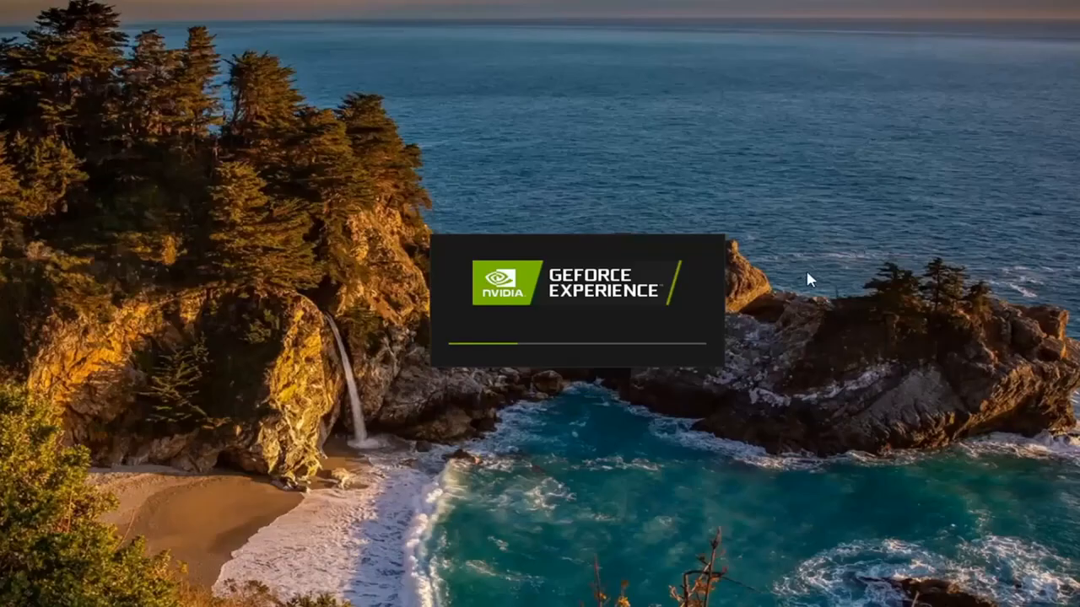
{"action": "mouse_move", "coordinate": [633, 291]}
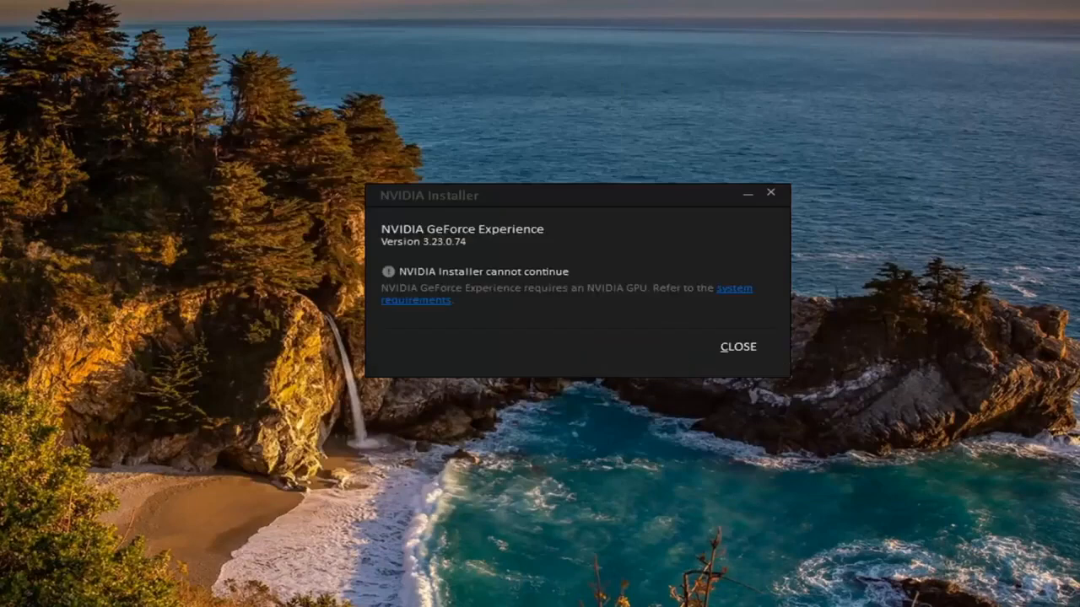
{"action": "mouse_move", "coordinate": [519, 297]}
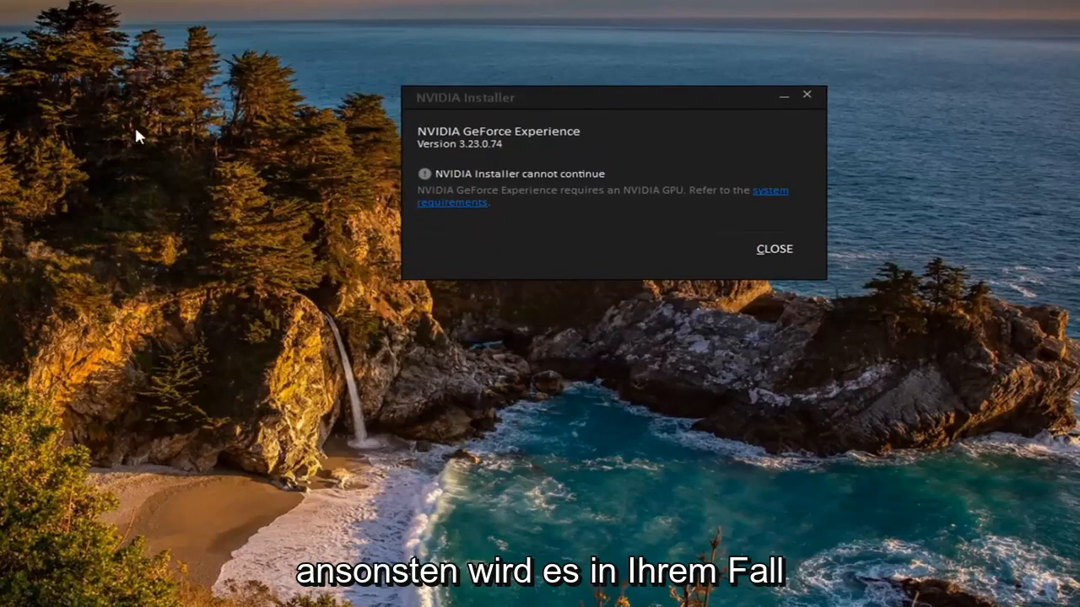
{"action": "mouse_move", "coordinate": [670, 124]}
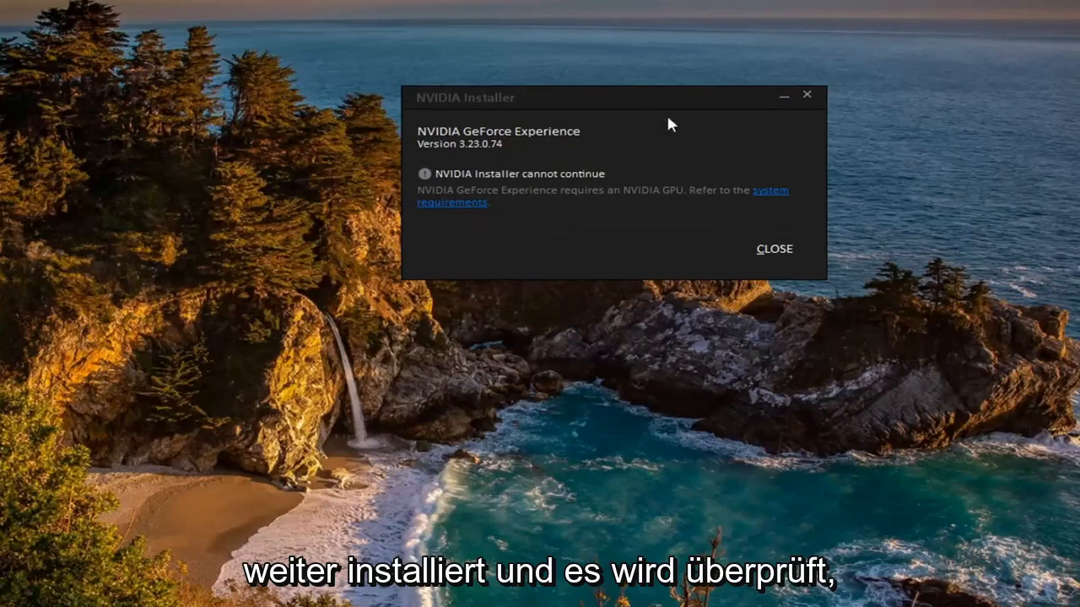
{"action": "mouse_move", "coordinate": [662, 61]}
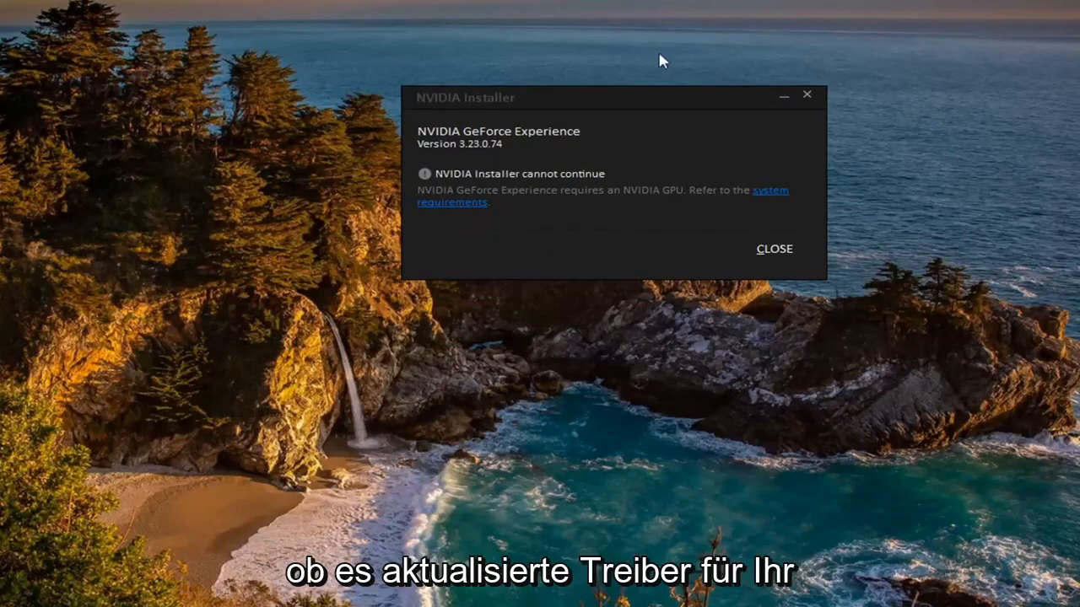
{"action": "mouse_move", "coordinate": [520, 260]}
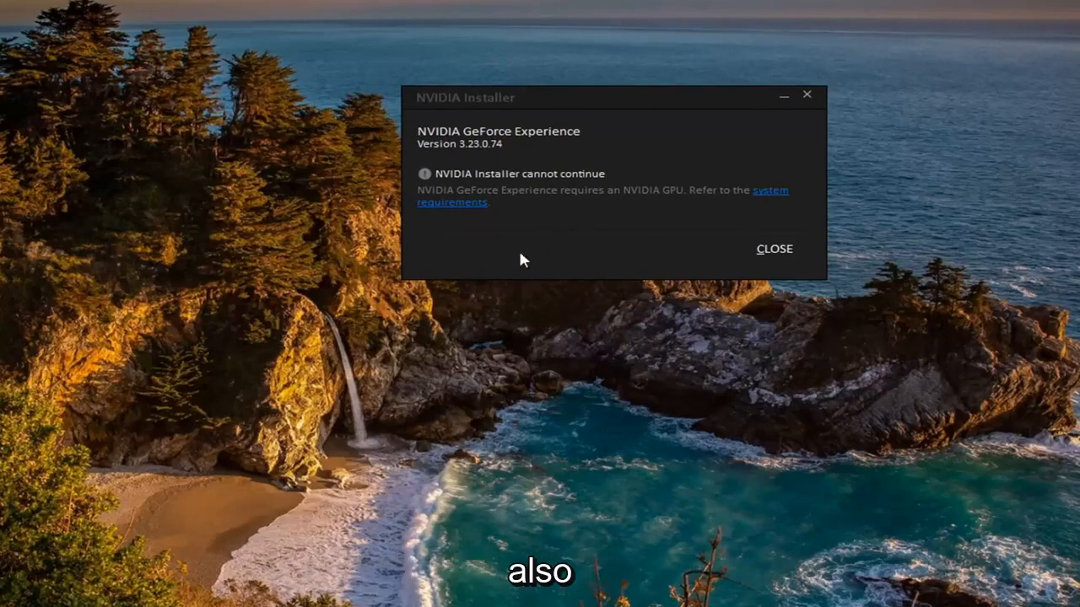